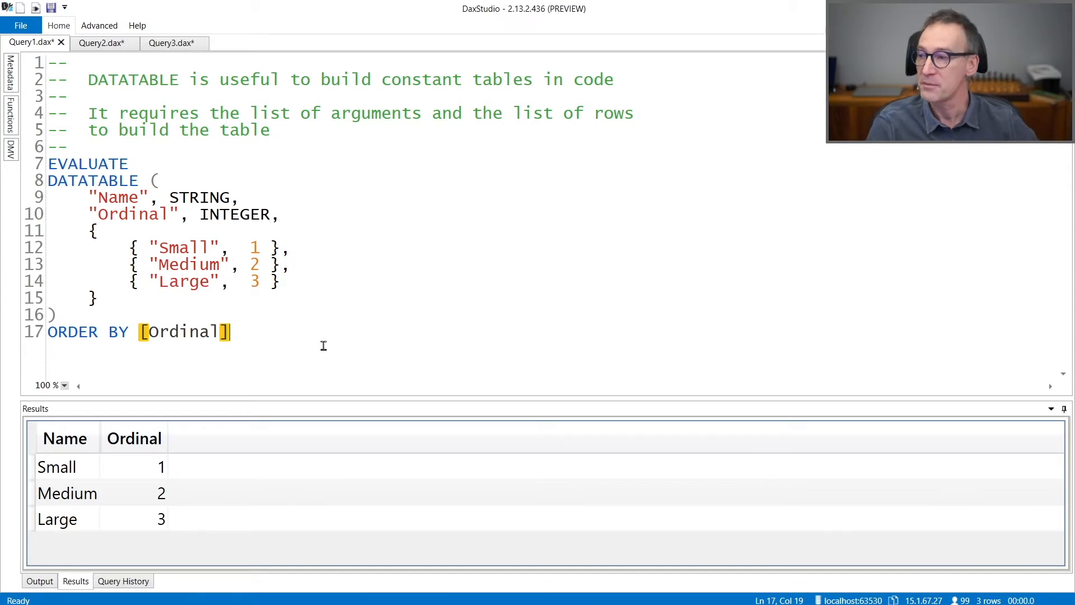
mouse_move(99, 163)
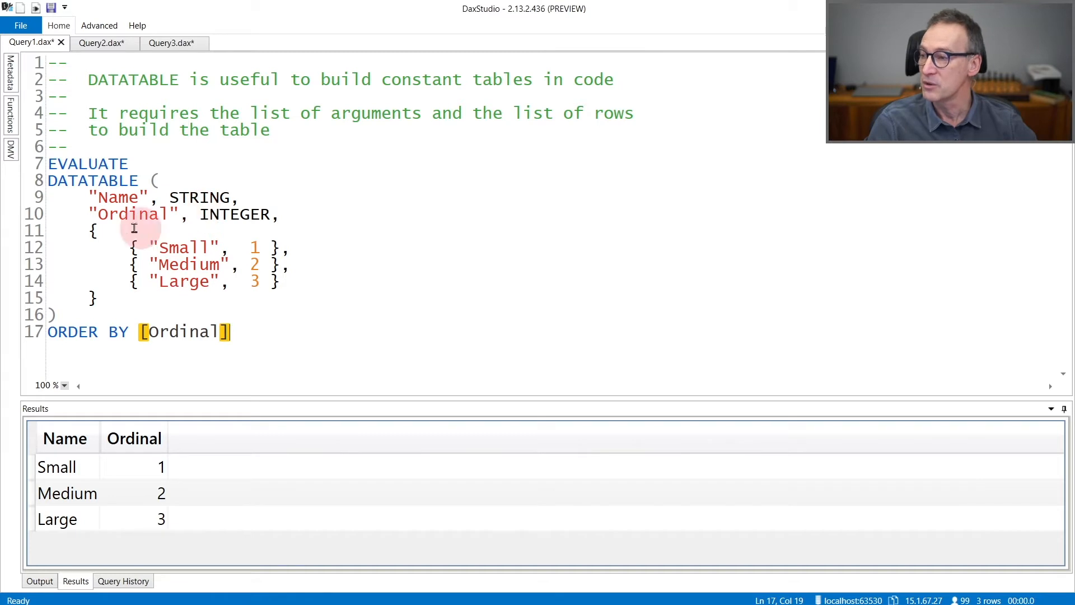
mouse_move(120, 247)
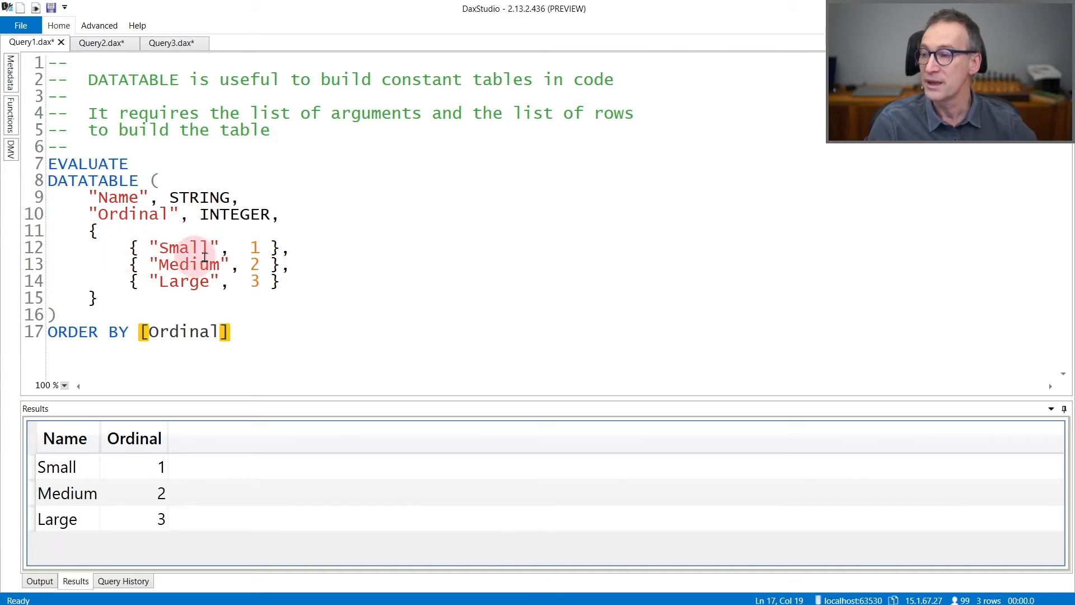
mouse_move(233, 264)
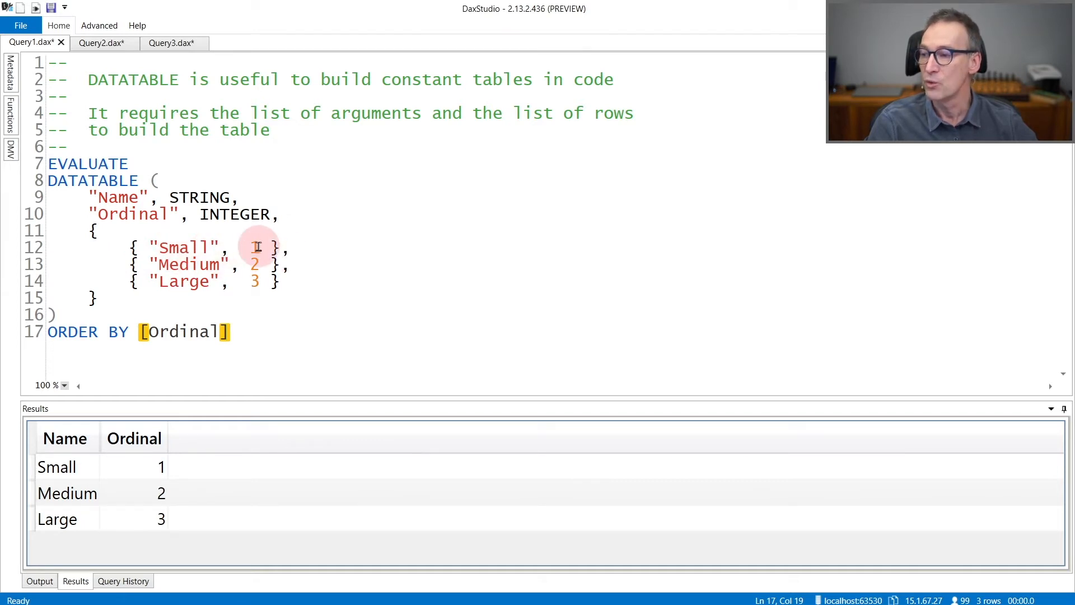
mouse_move(257, 282)
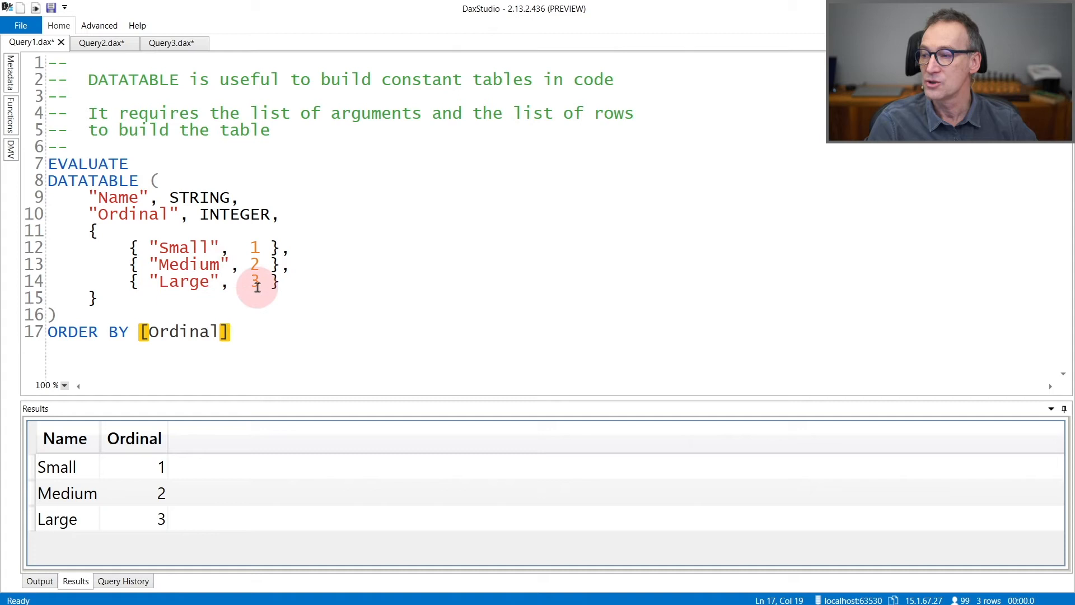
mouse_move(57, 467)
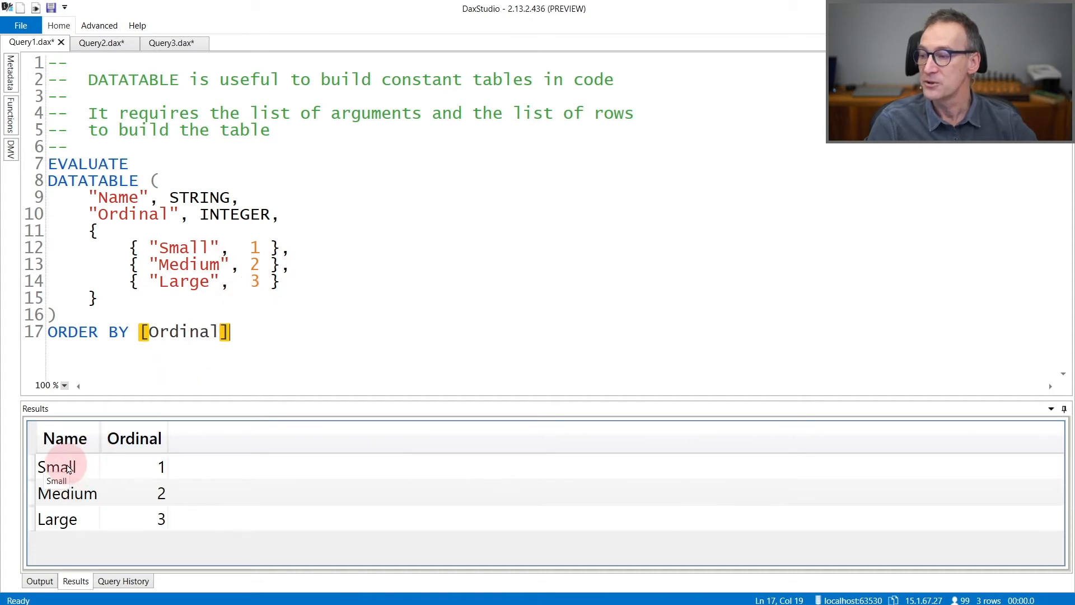
mouse_move(86, 481)
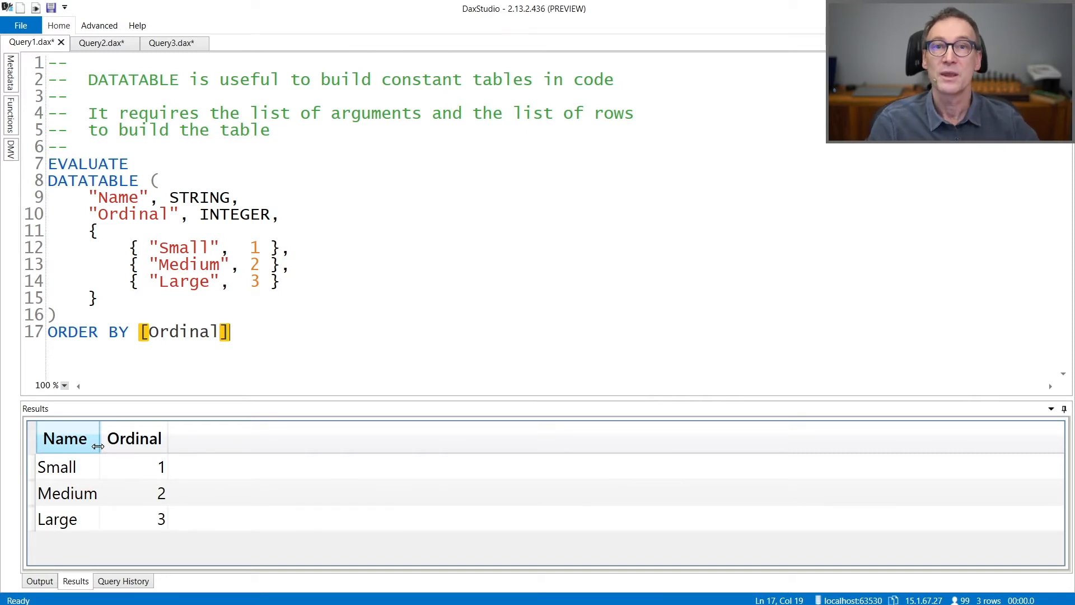
- After reviewing the Small/Medium/Large result, move to the Query2 document
left_click(102, 42)
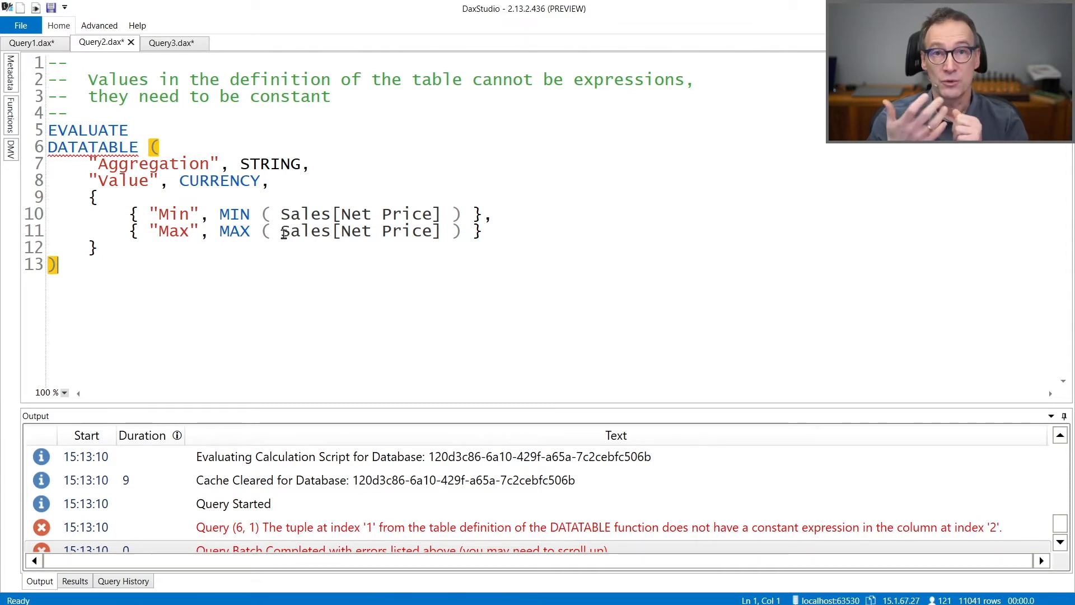
mouse_move(238, 183)
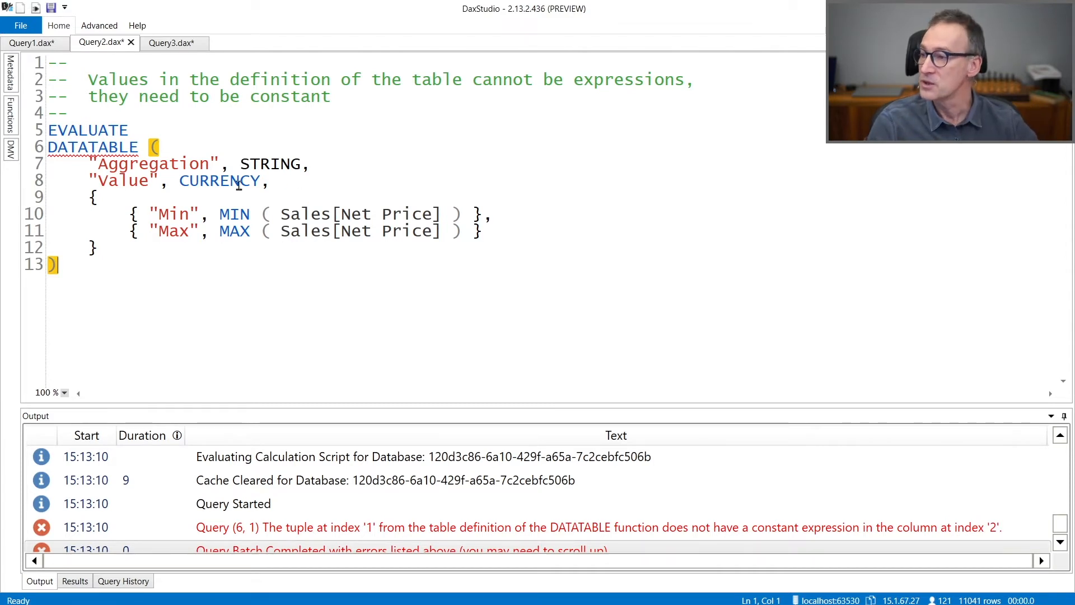
mouse_move(255, 230)
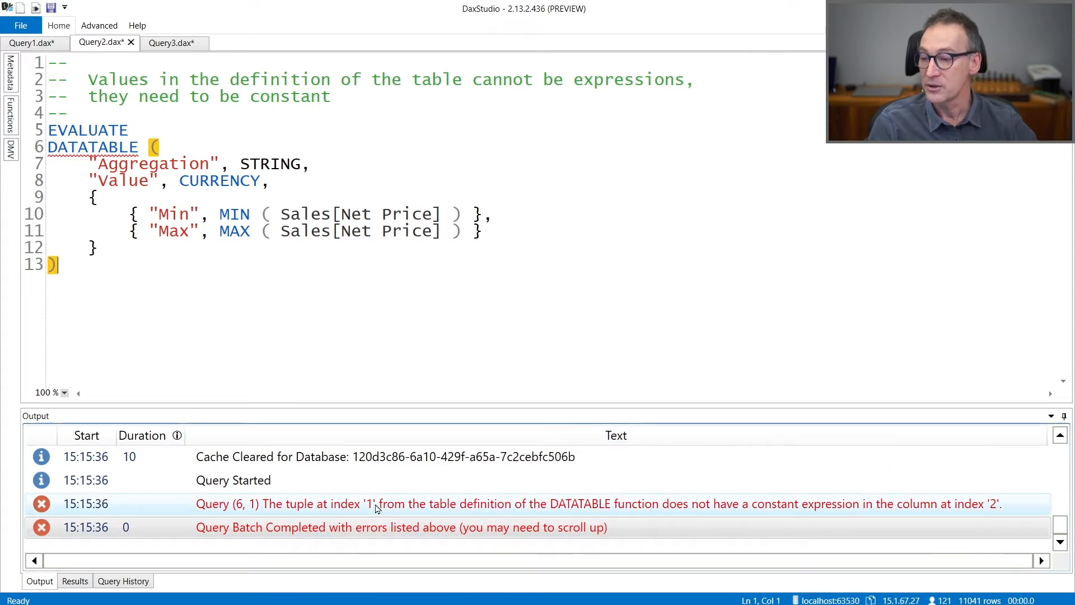
mouse_move(596, 511)
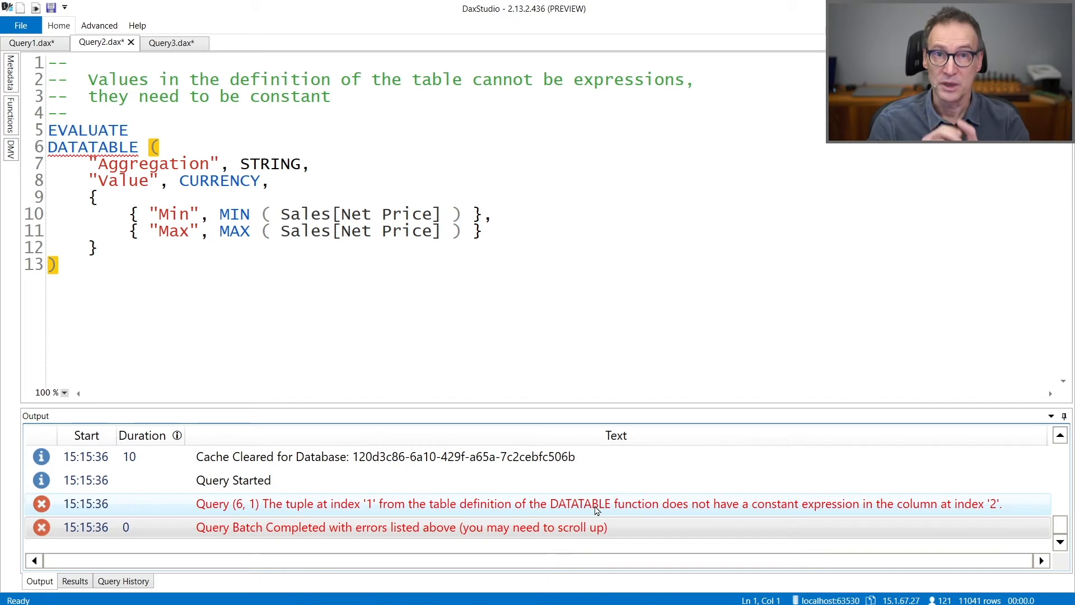
mouse_move(557, 423)
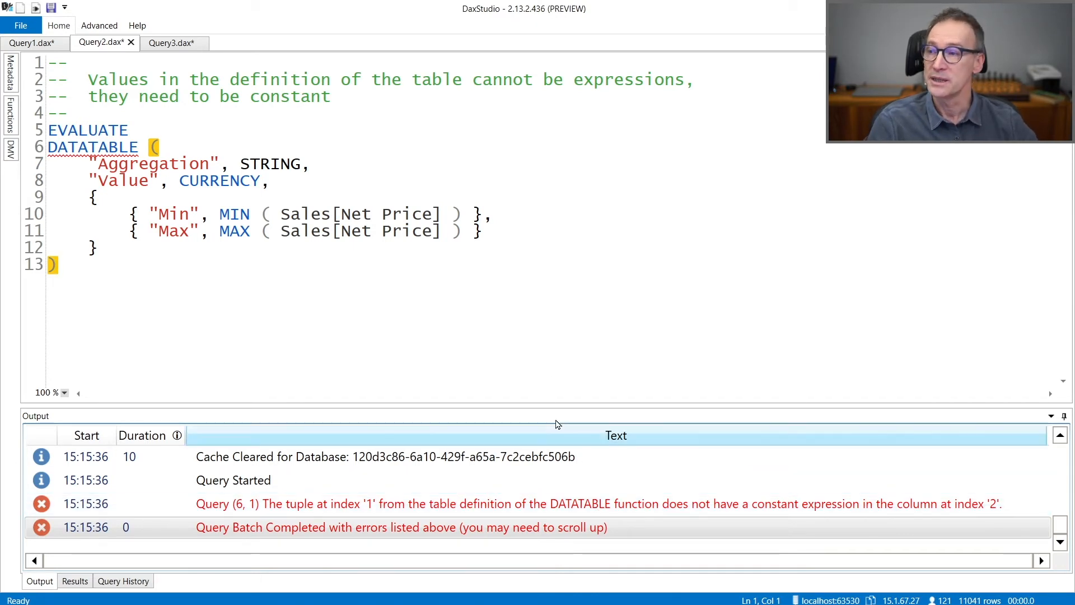
- After the non-constant expression error, move to the Query3 ROW/UNION document
left_click(168, 43)
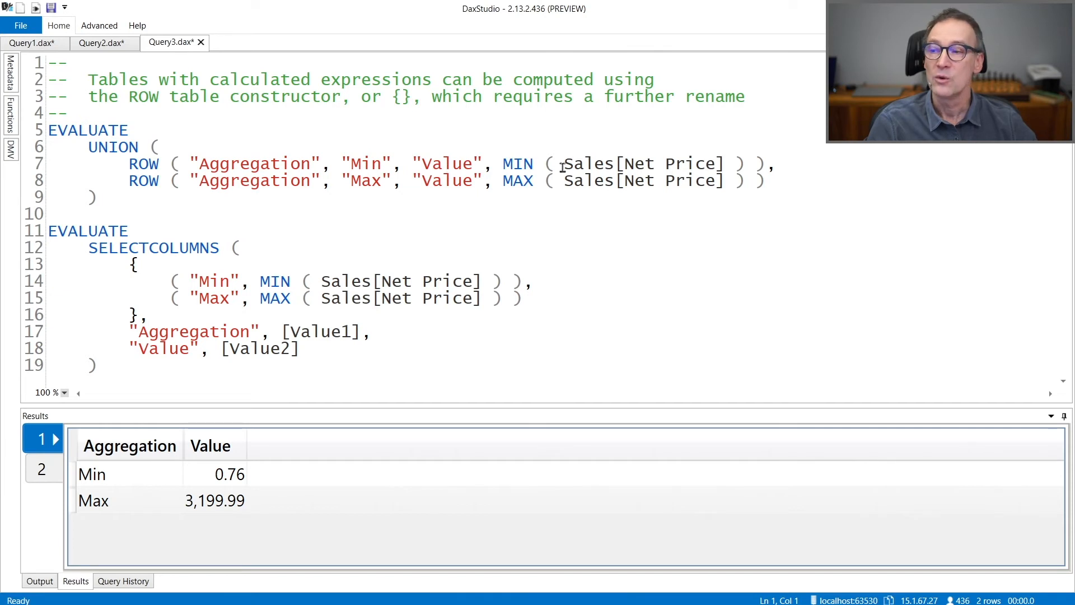
mouse_move(500, 181)
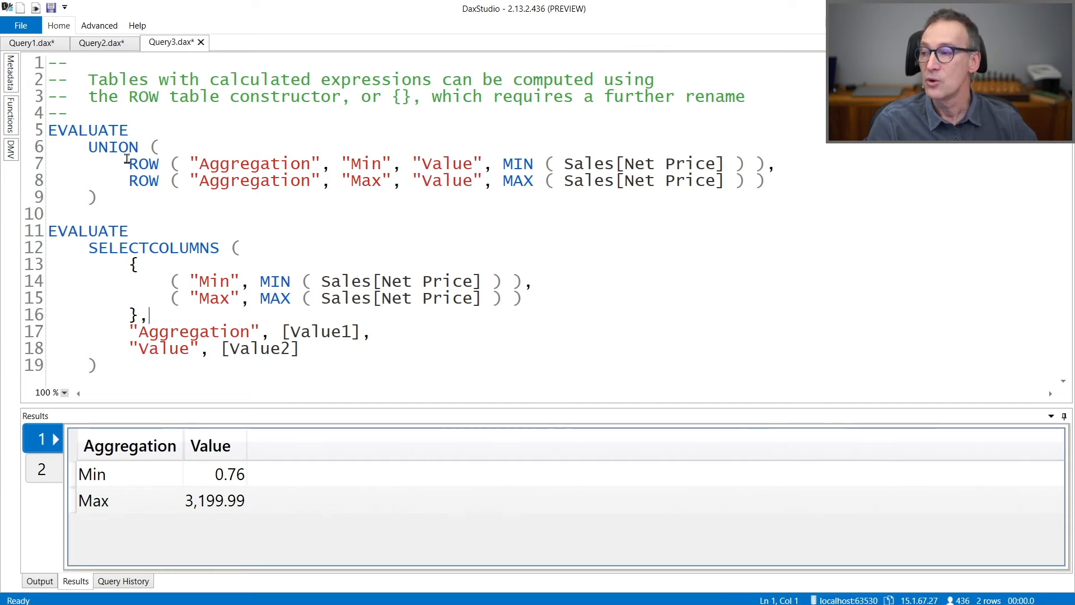
mouse_move(136, 486)
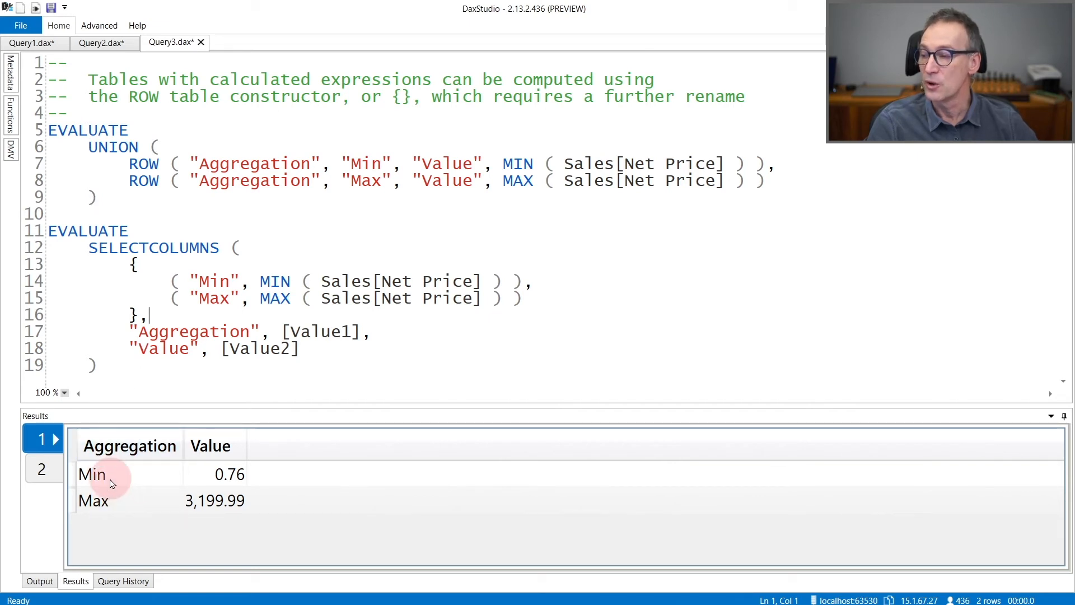
mouse_move(236, 501)
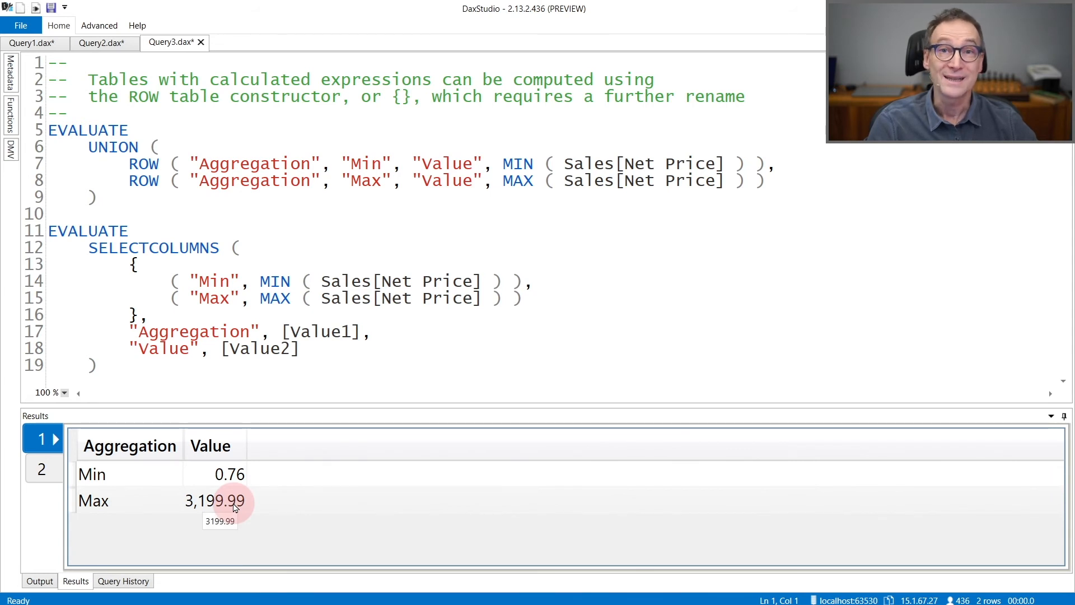
mouse_move(130, 267)
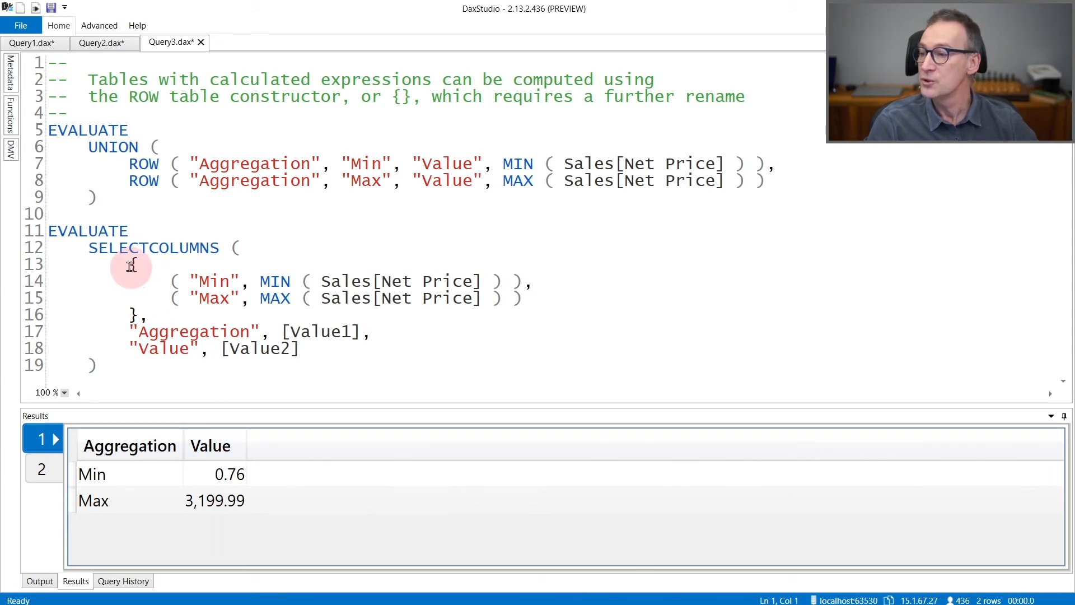